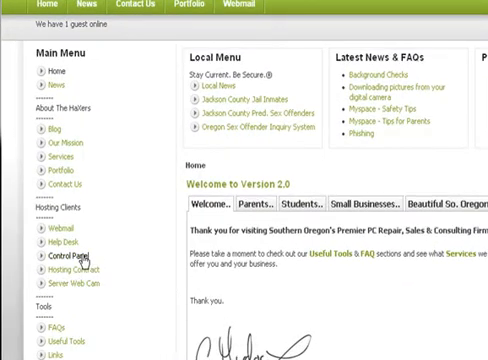
# - Follow the Control Panel link under Hosting Clients to reach the cPanel sign-in prompt
pyautogui.click(60, 260)
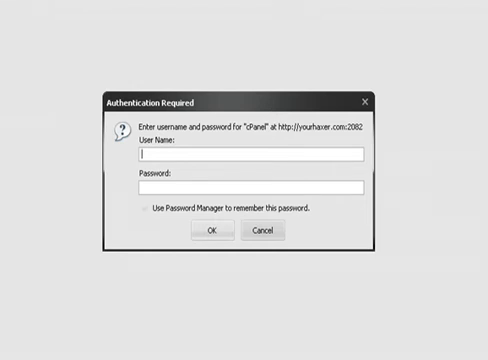
# - Sign in to cPanel with the account credentials and go to Email Accounts to add a new account
pyautogui.write('haxer')
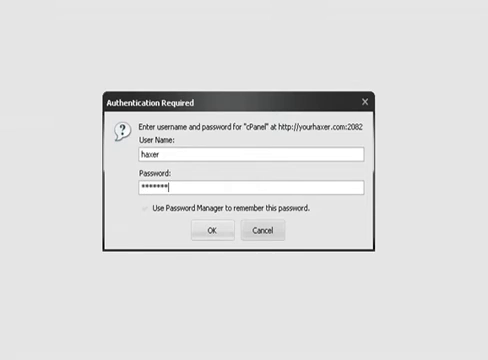
pyautogui.click(208, 232)
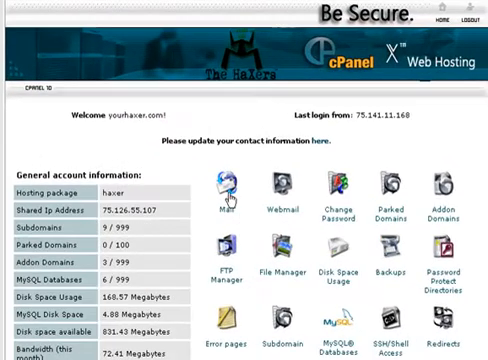
pyautogui.click(228, 188)
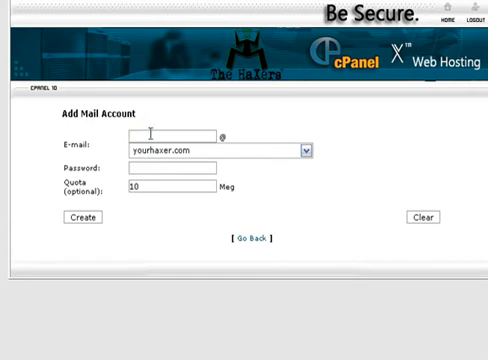
pyautogui.write('mike')
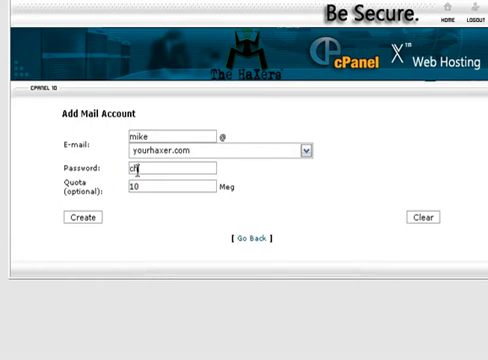
pyautogui.write('hangeme')
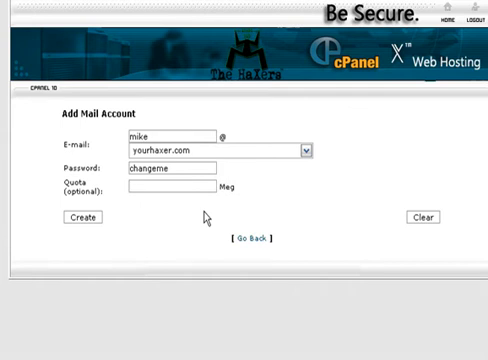
pyautogui.write('100')
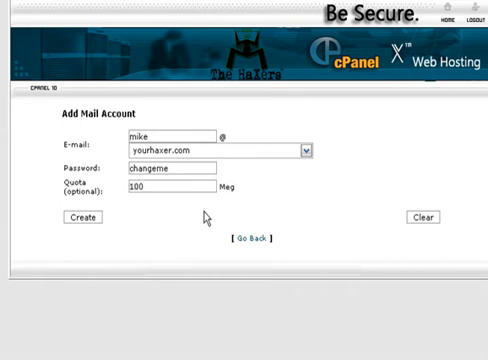
pyautogui.moveTo(192, 216)
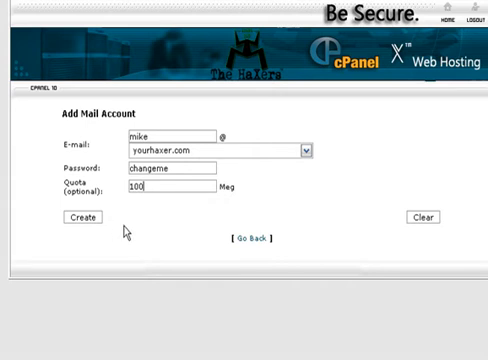
pyautogui.moveTo(82, 224)
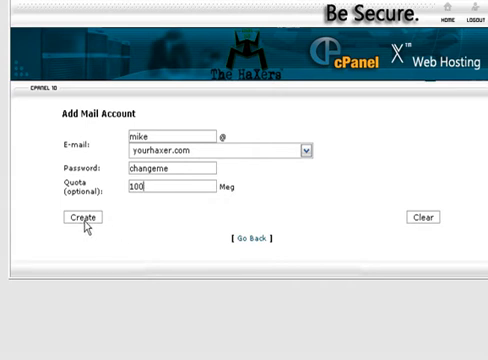
pyautogui.click(80, 218)
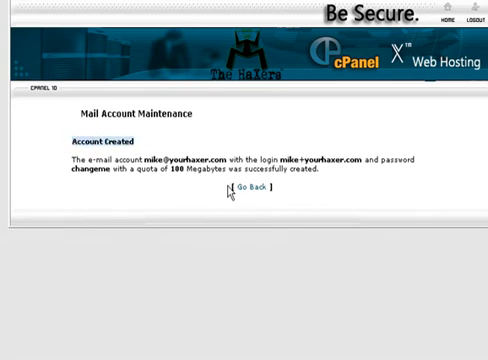
pyautogui.moveTo(252, 196)
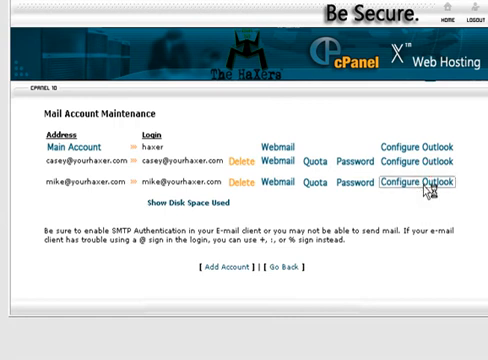
# - Show the Configure Outlook mail client setup page for the new mike account
pyautogui.click(434, 184)
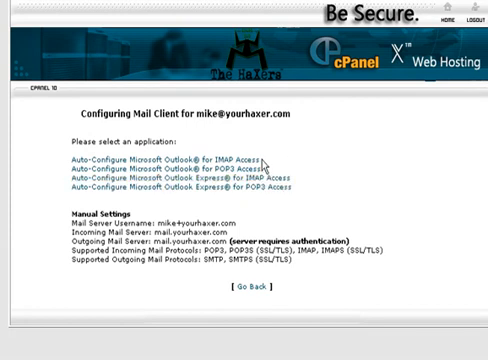
pyautogui.moveTo(228, 172)
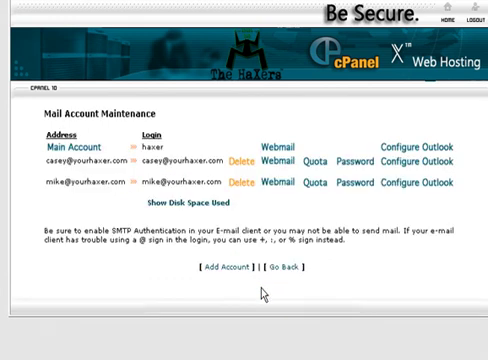
pyautogui.moveTo(44, 204)
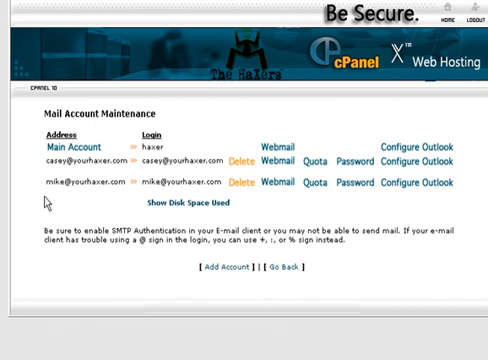